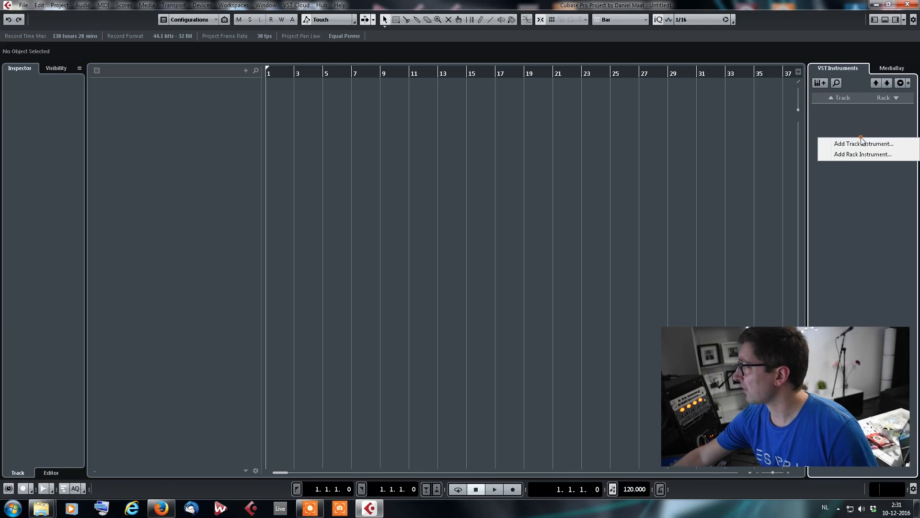
mouse_move(852, 162)
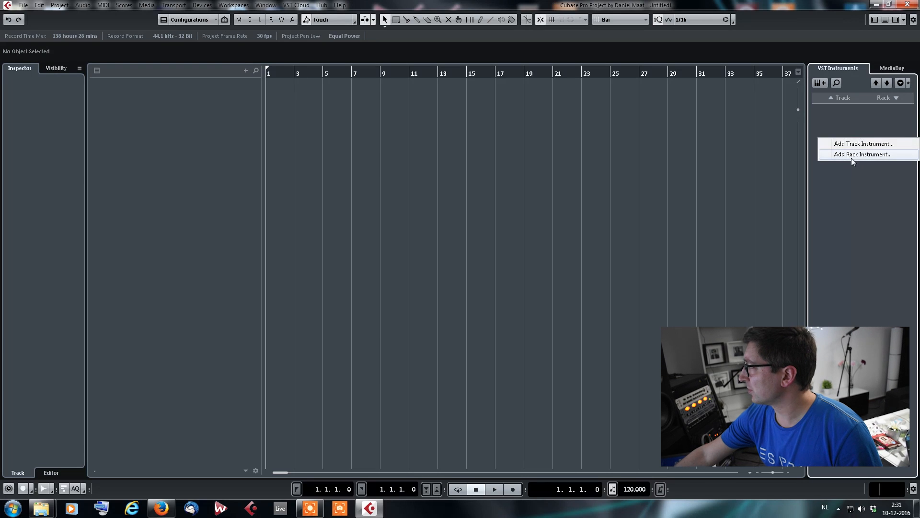
Check the Steinberg and Native Instruments VSTPlugins folders in Explorer, then return to Cubase.
left_click(862, 154)
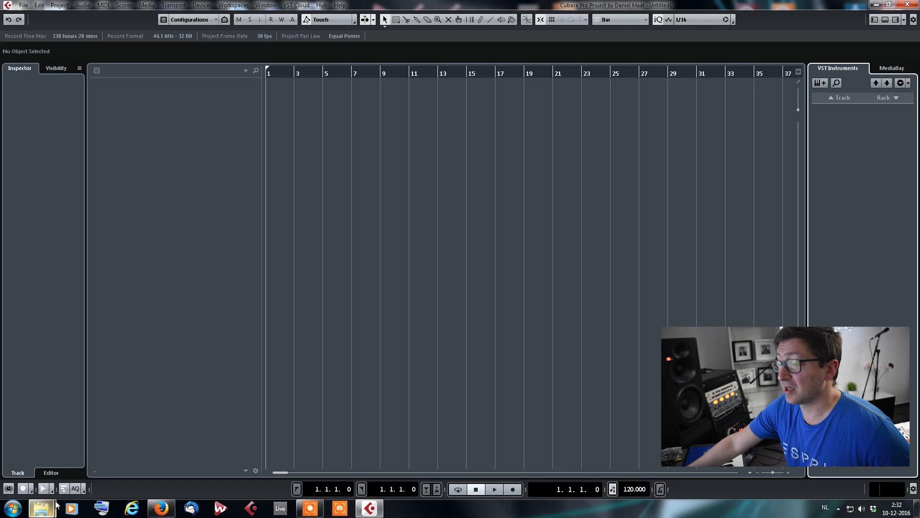
mouse_move(42, 508)
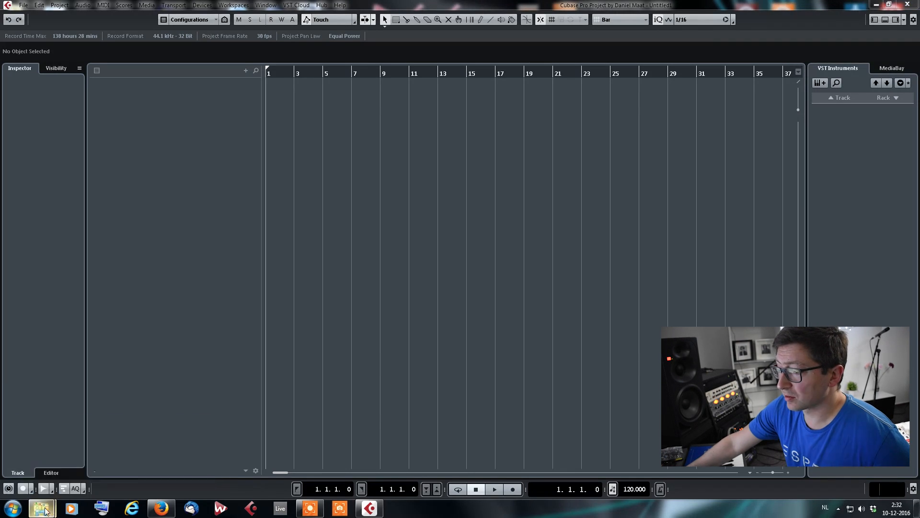
left_click(43, 508)
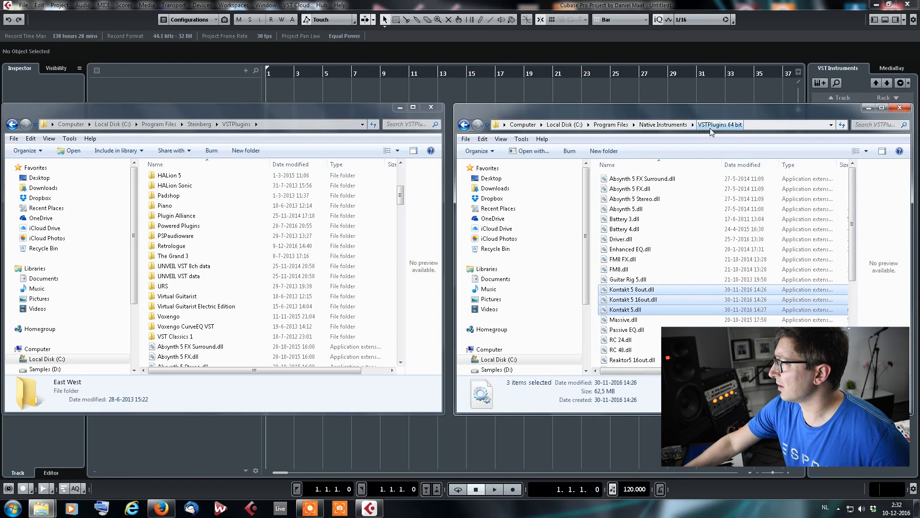
mouse_move(747, 124)
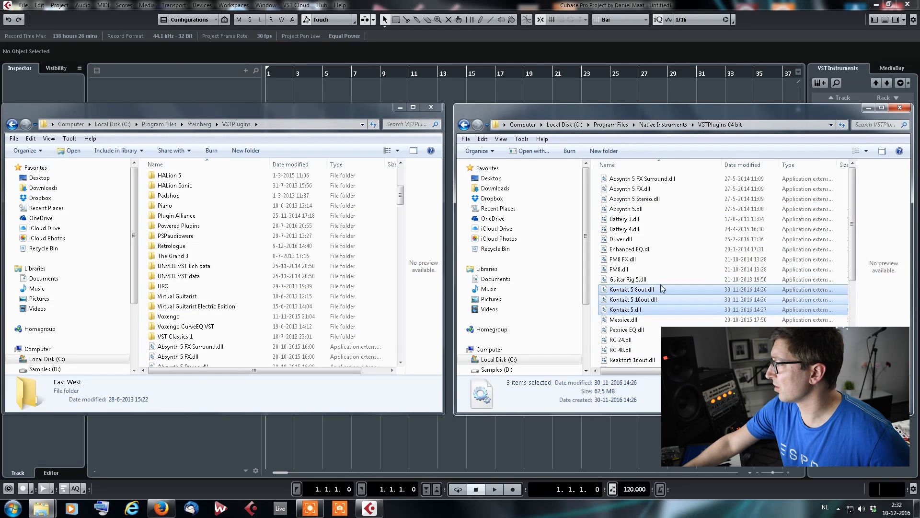
mouse_move(610, 117)
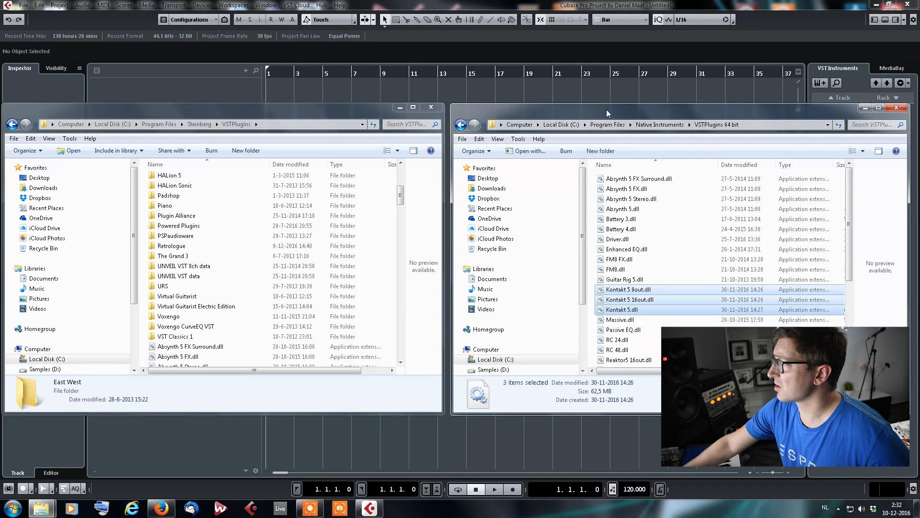
left_click(201, 5)
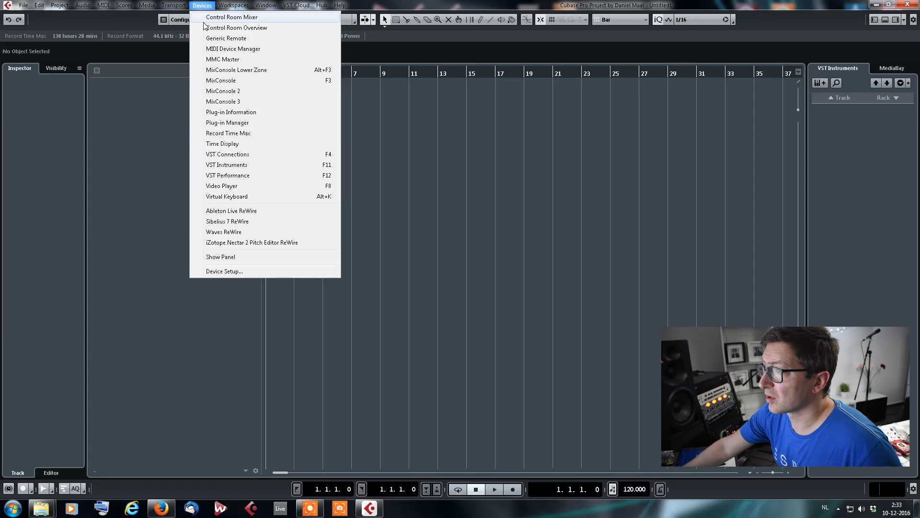
mouse_move(213, 7)
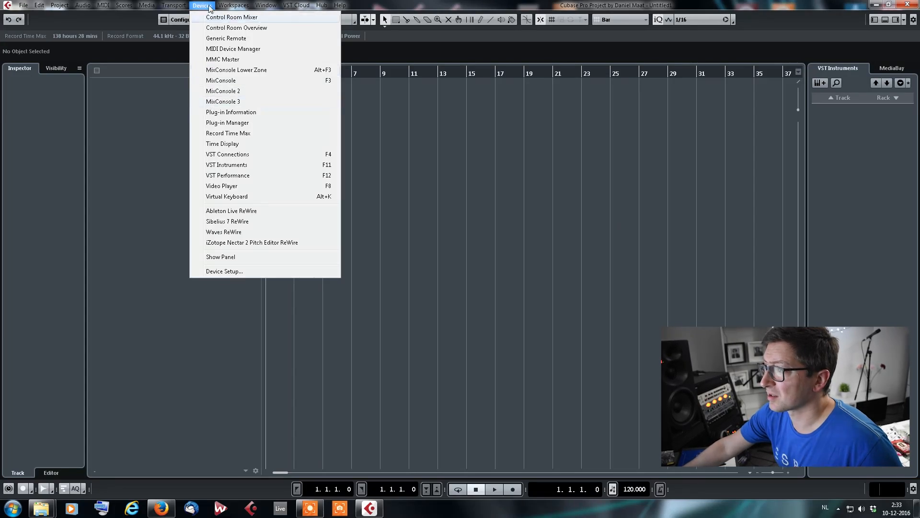
mouse_move(231, 129)
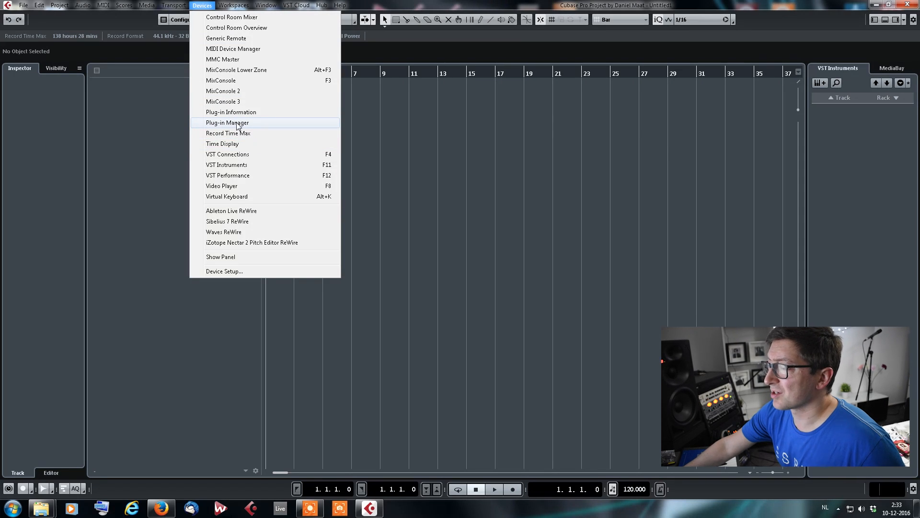
Bring up the Plug-in Manager from the Devices menu.
left_click(228, 123)
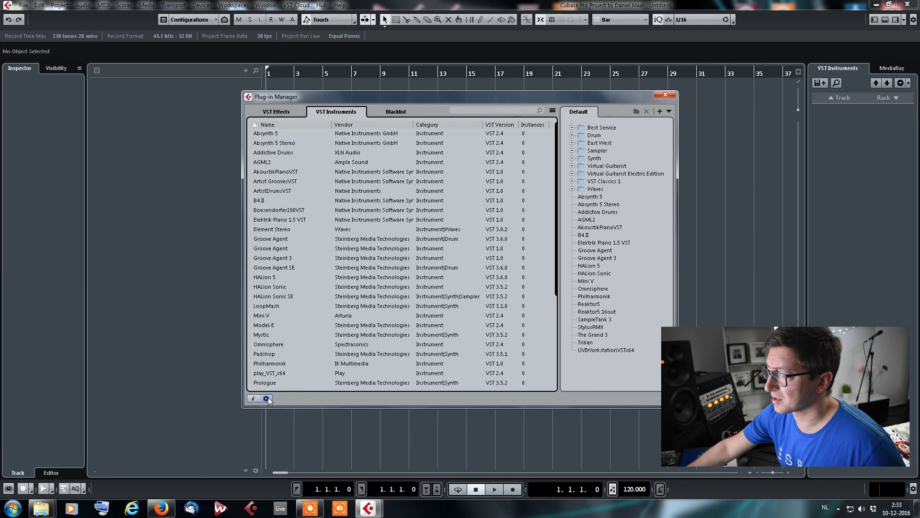
mouse_move(263, 398)
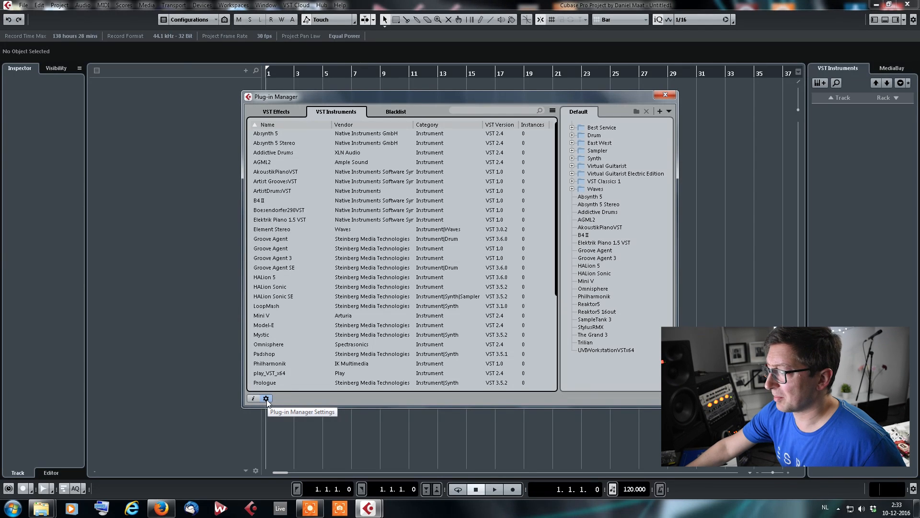
Show the VST 2 plug-in path settings and begin adding a new folder path.
left_click(266, 398)
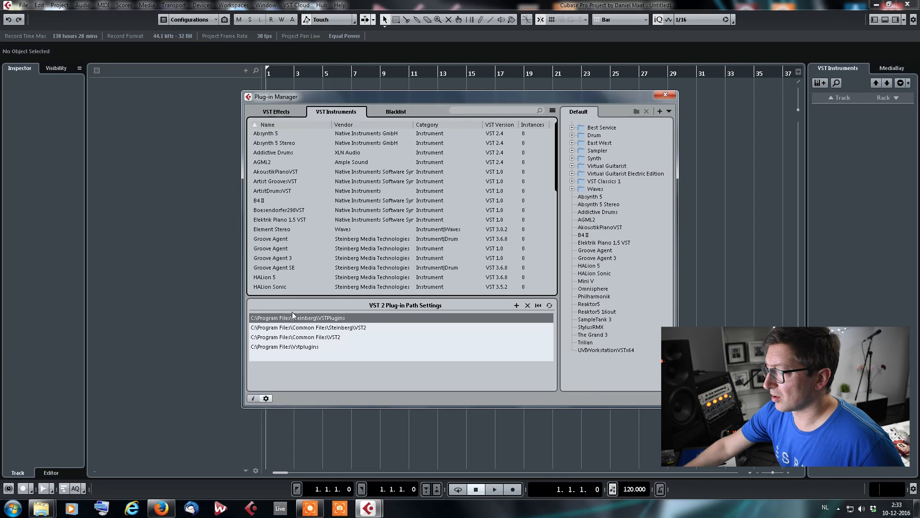
mouse_move(446, 309)
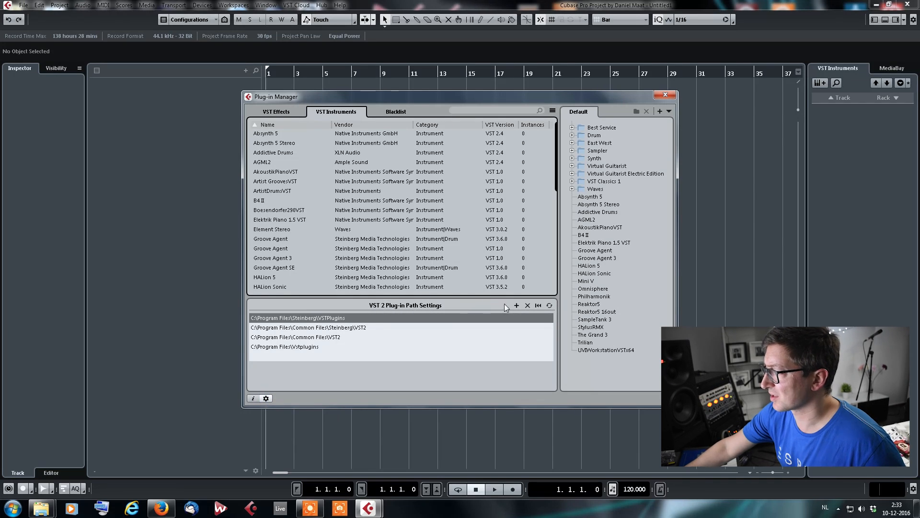
mouse_move(516, 306)
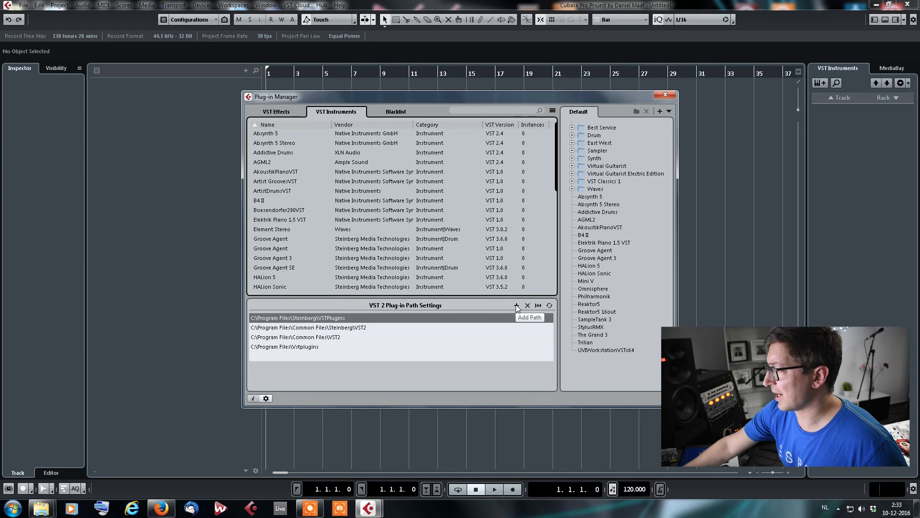
left_click(515, 304)
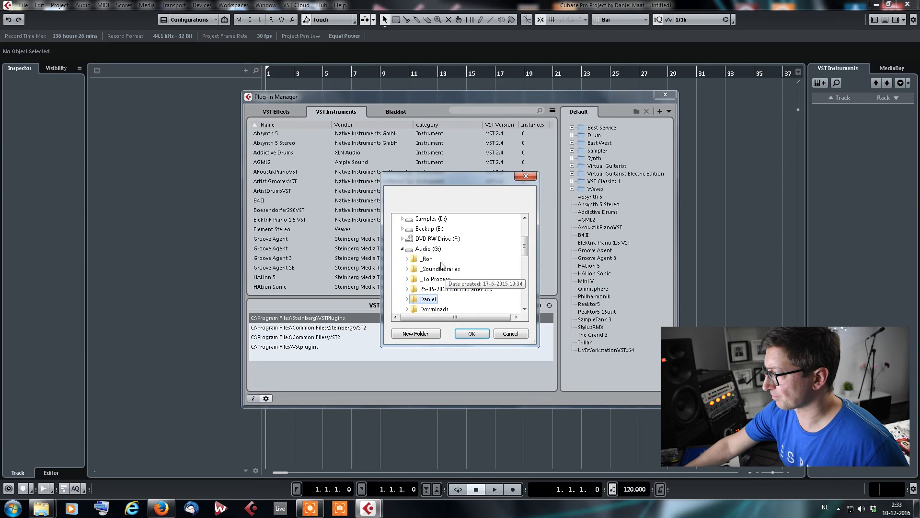
Add C:\Program Files\Native Instruments\VSTPlugins 64 bit to the VST 2 path list.
left_click(402, 249)
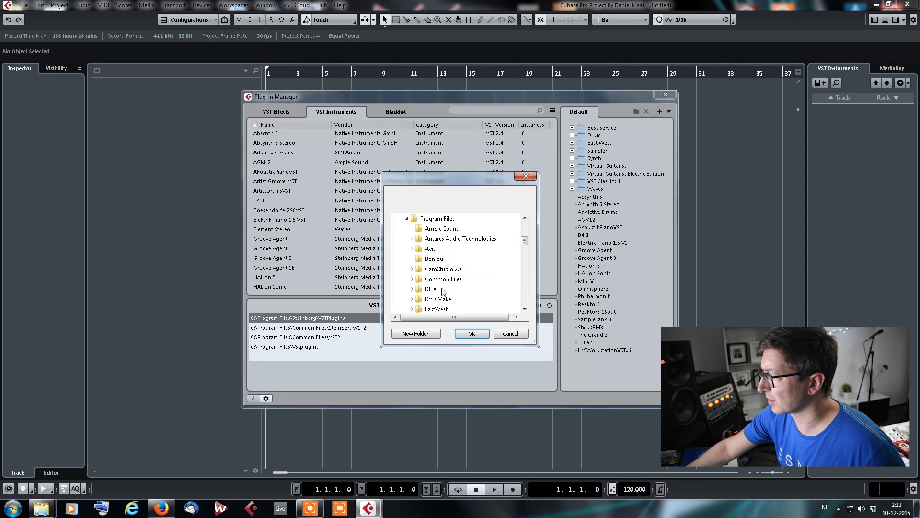
scroll("down", 3)
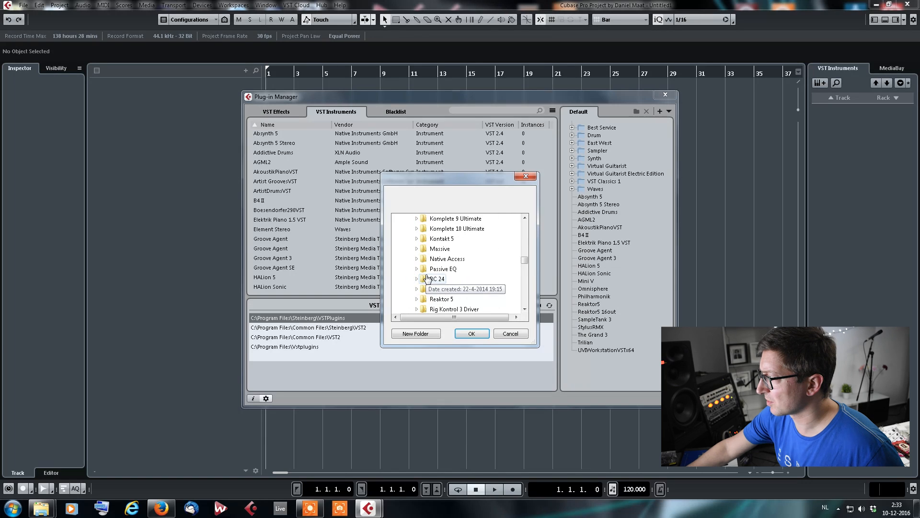
scroll("down", 3)
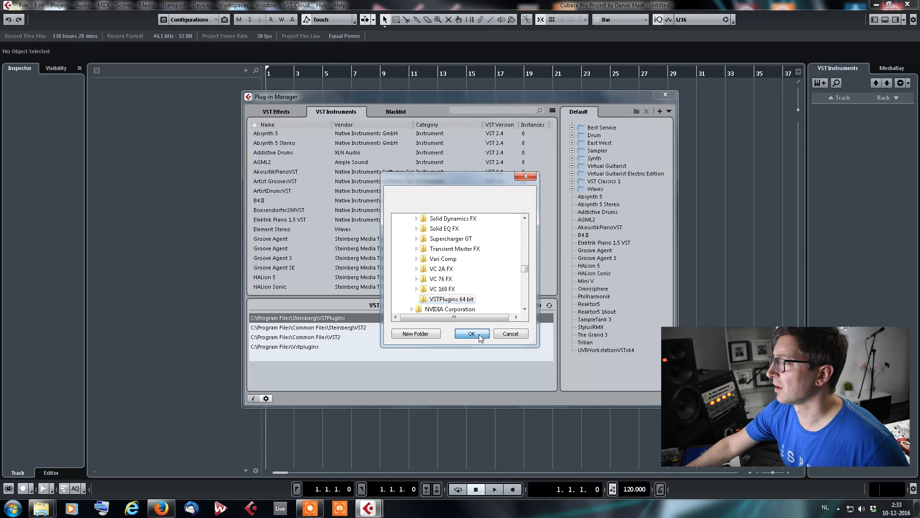
left_click(471, 333)
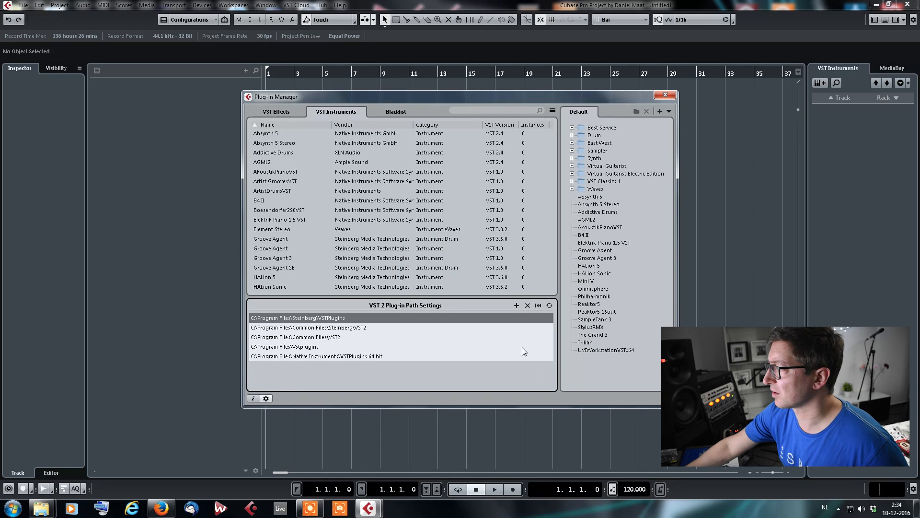
mouse_move(549, 306)
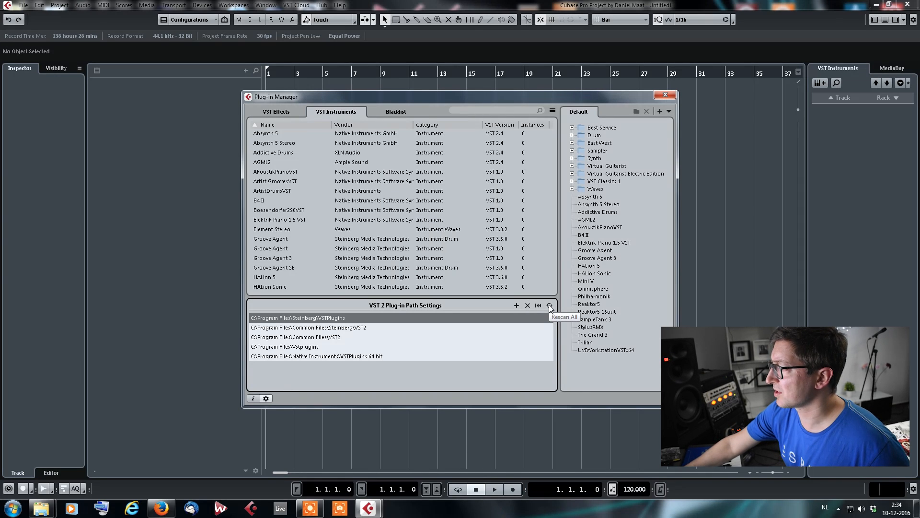
Rescan plug-ins across all VST 2 paths and acknowledge the restart-required notice.
left_click(549, 306)
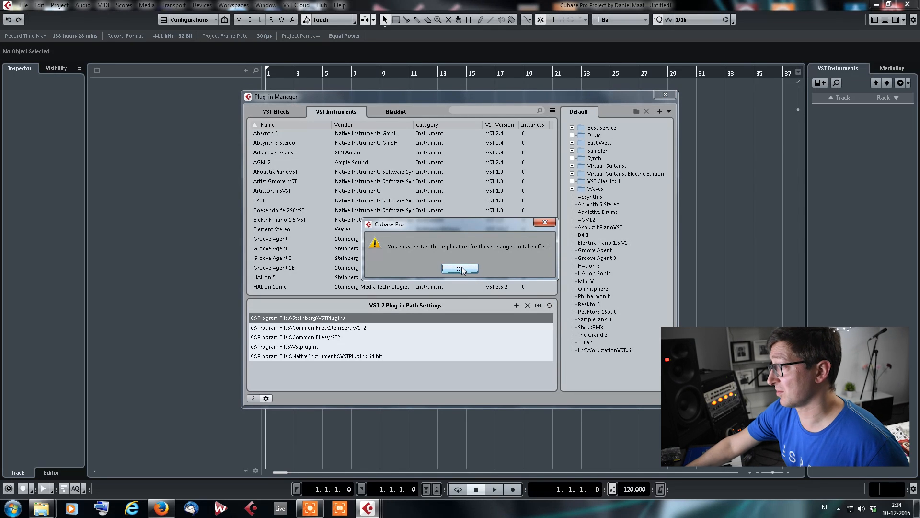
left_click(460, 269)
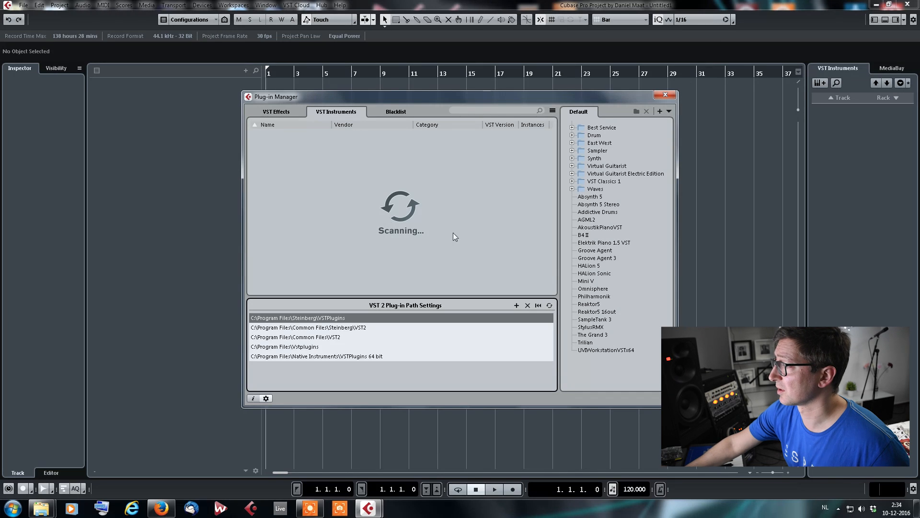
mouse_move(491, 184)
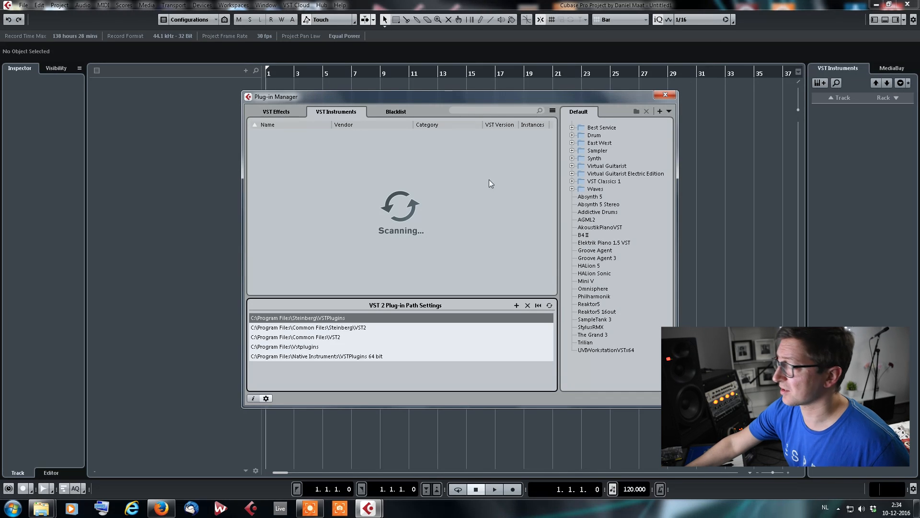
mouse_move(477, 210)
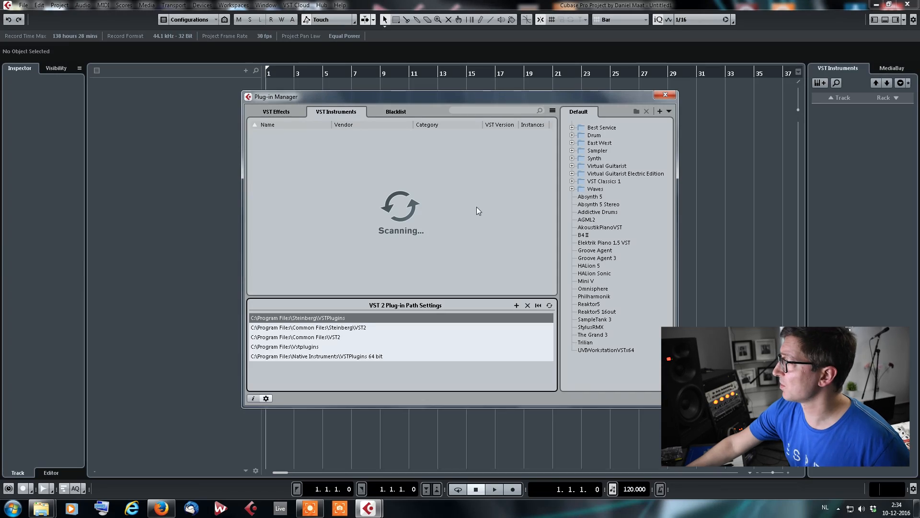